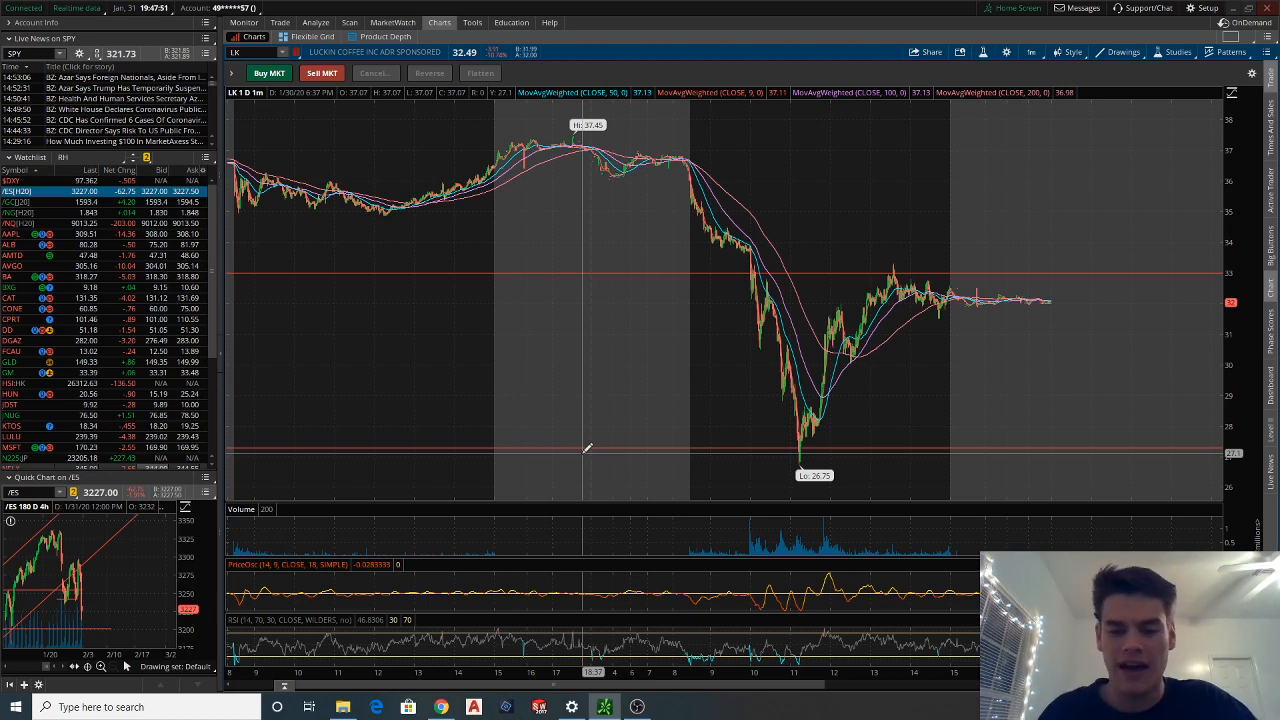
mouse_move(800, 424)
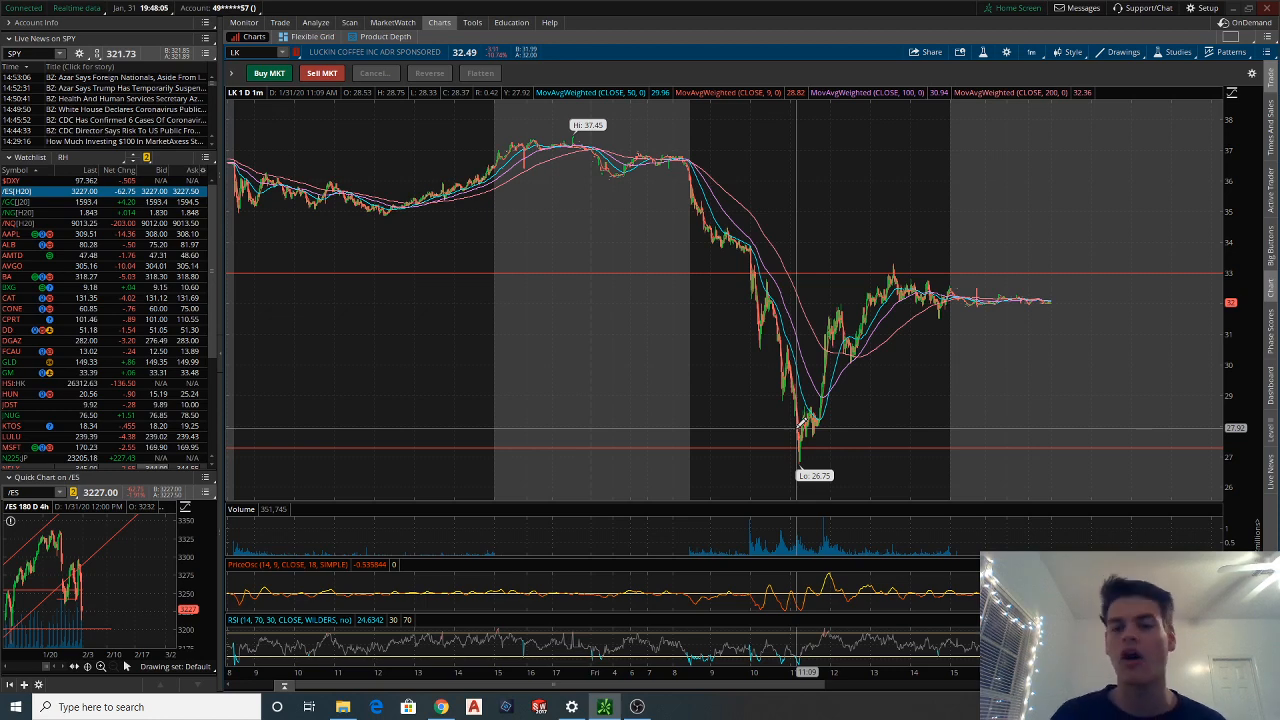
mouse_move(800, 250)
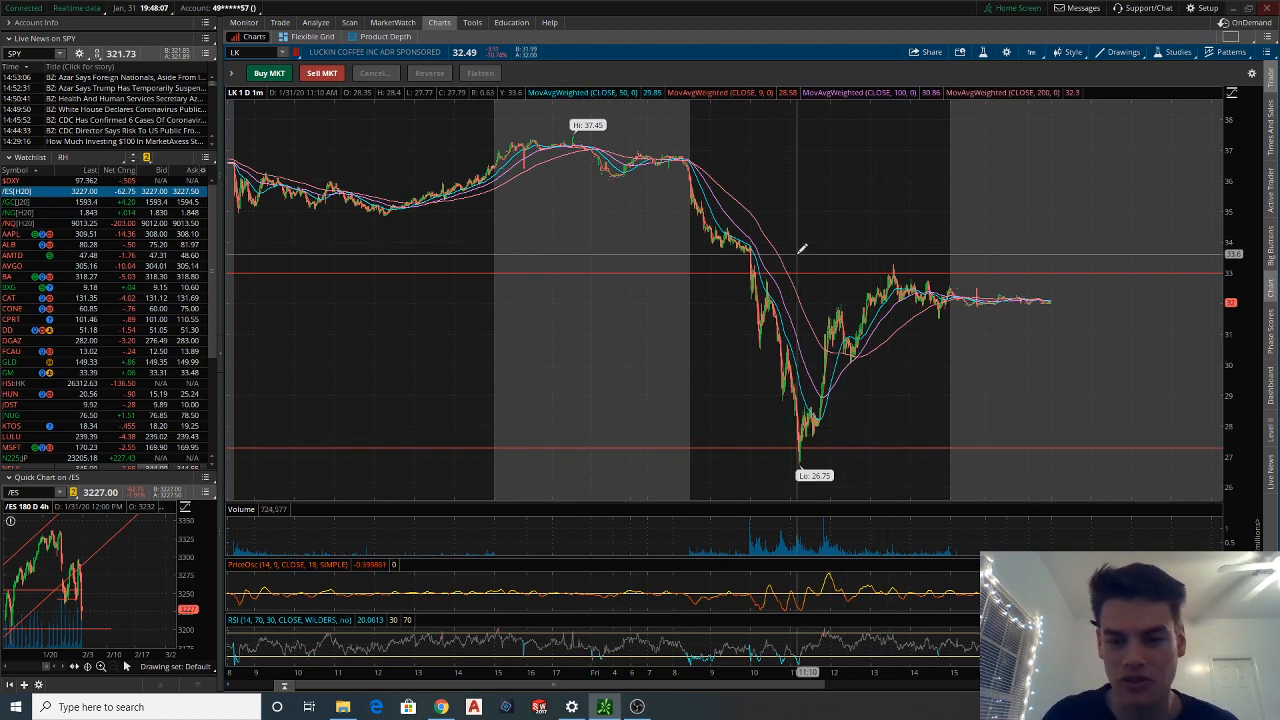
mouse_move(664, 280)
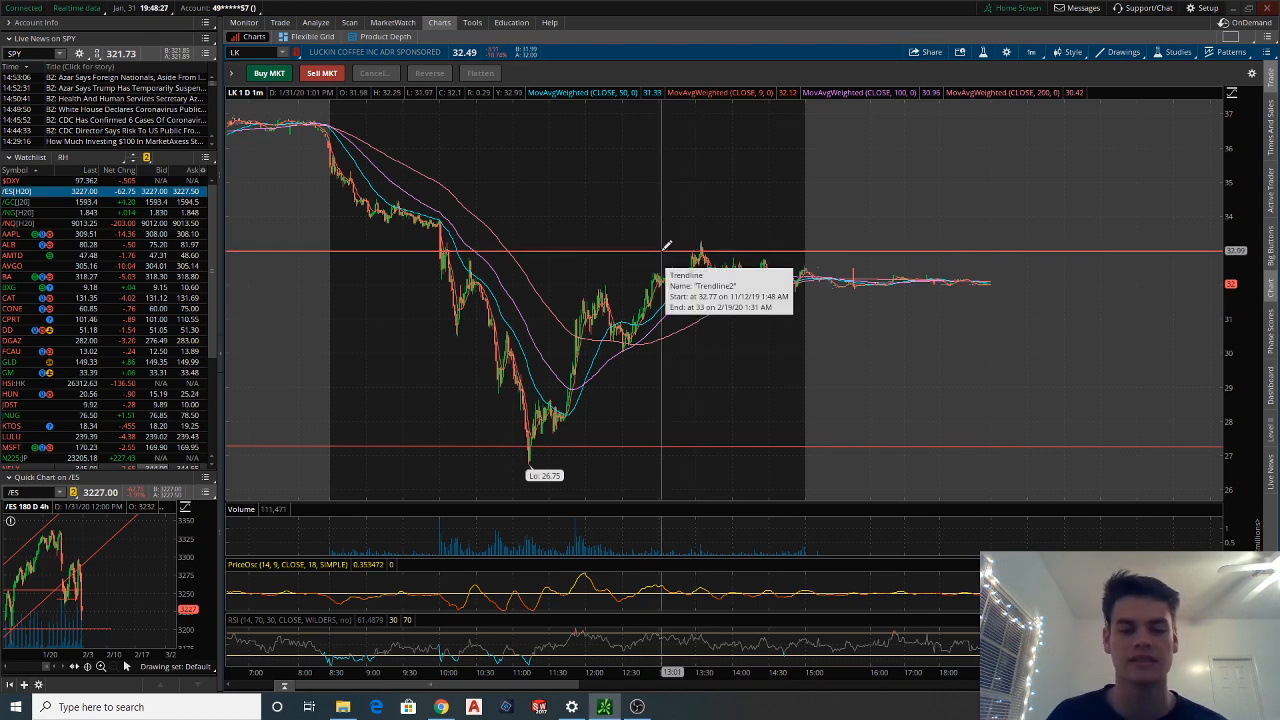
mouse_move(760, 304)
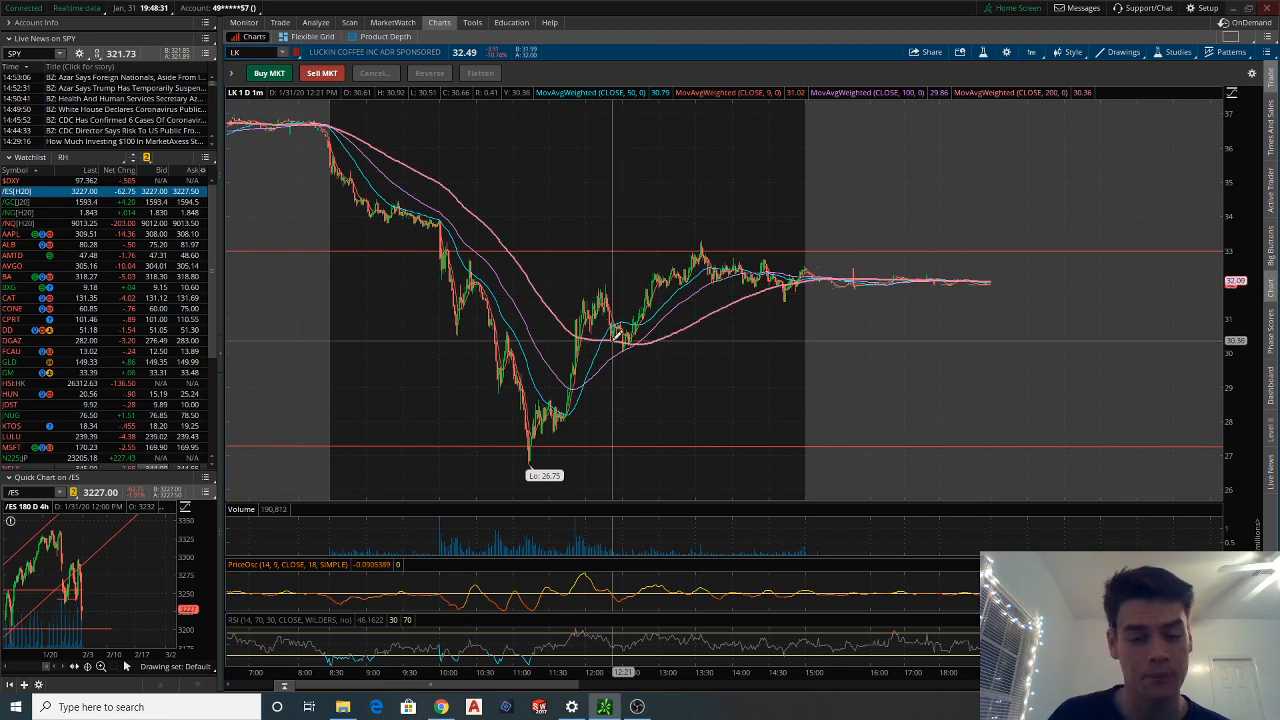
mouse_move(570, 328)
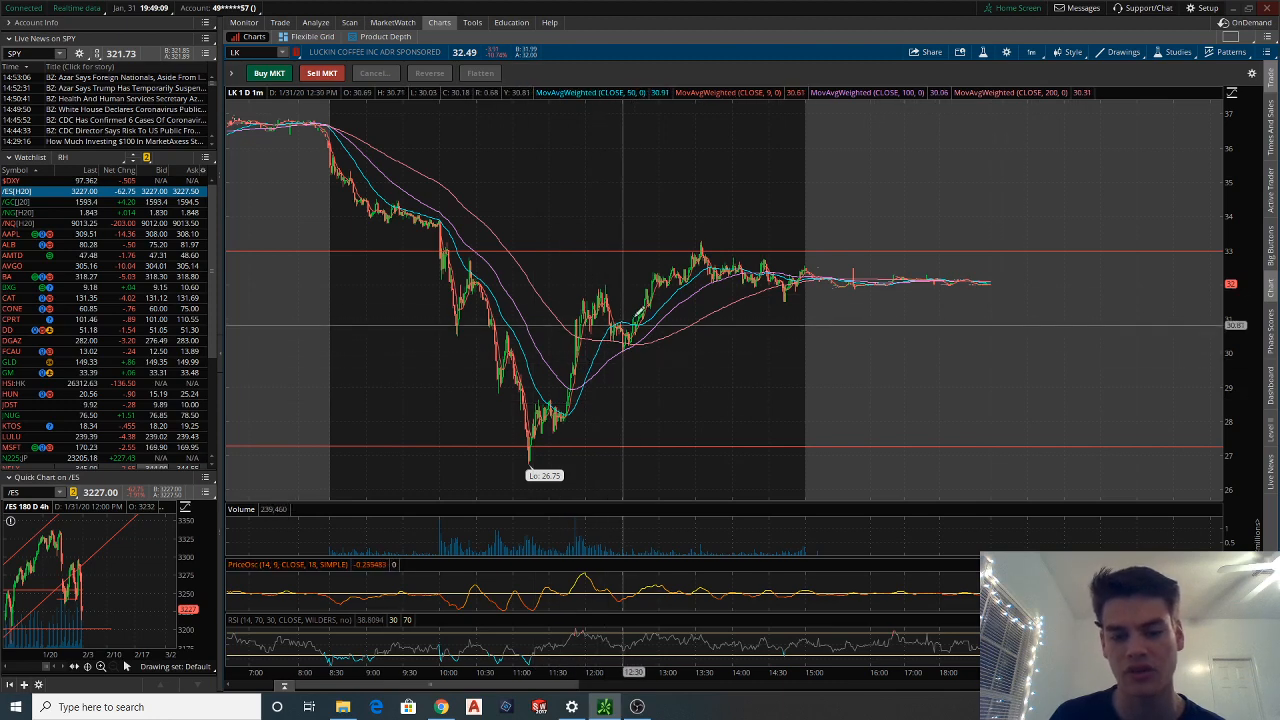
mouse_move(784, 352)
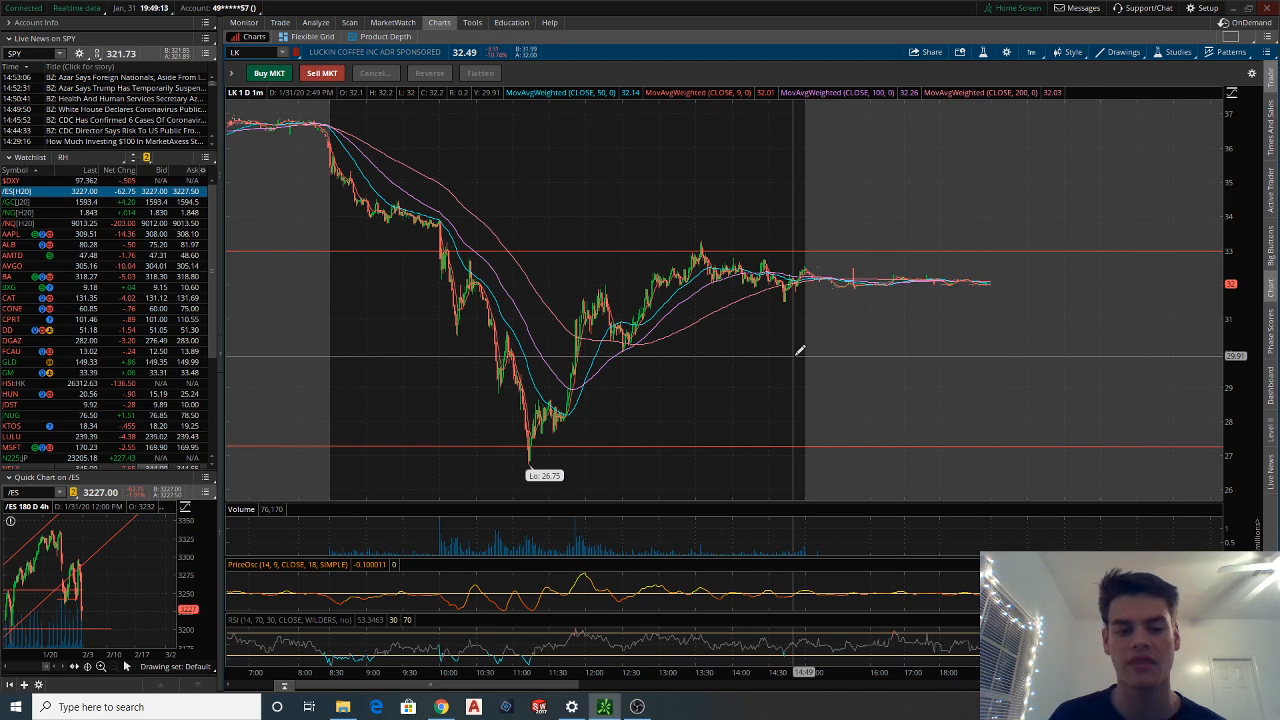
mouse_move(616, 370)
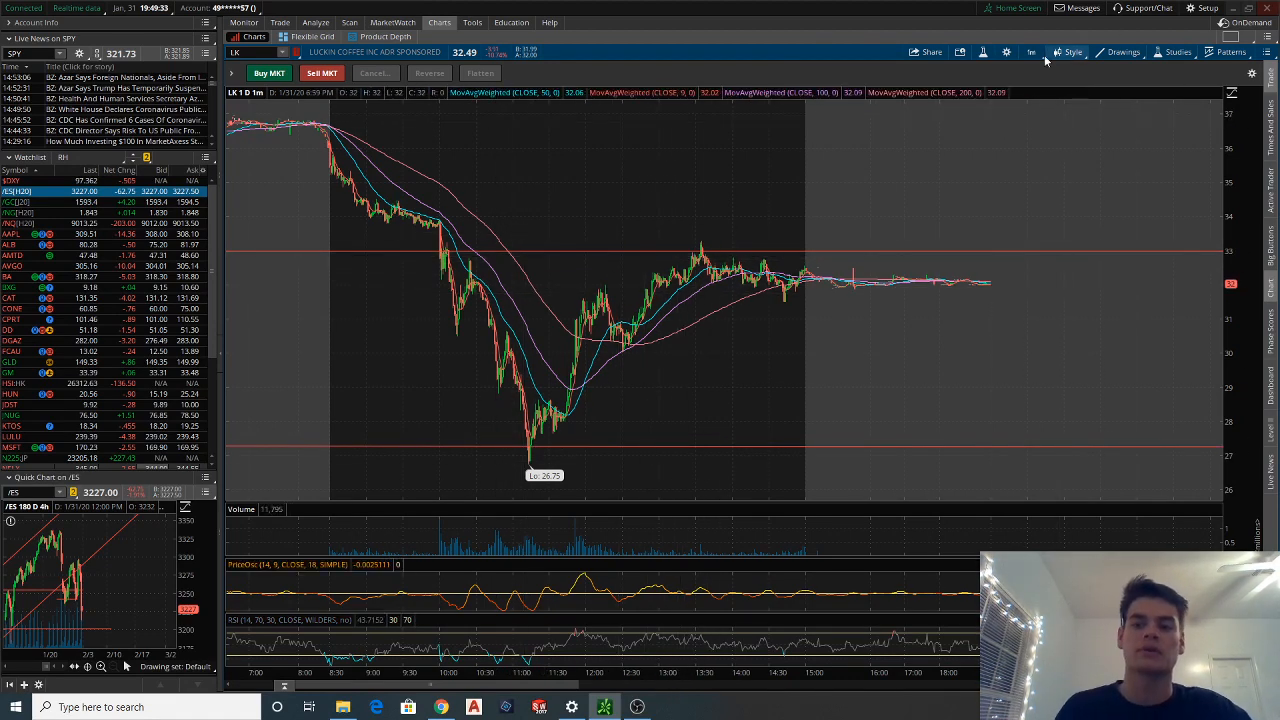
Switch the LK chart to the 180 D : 4h time frame
click(1032, 52)
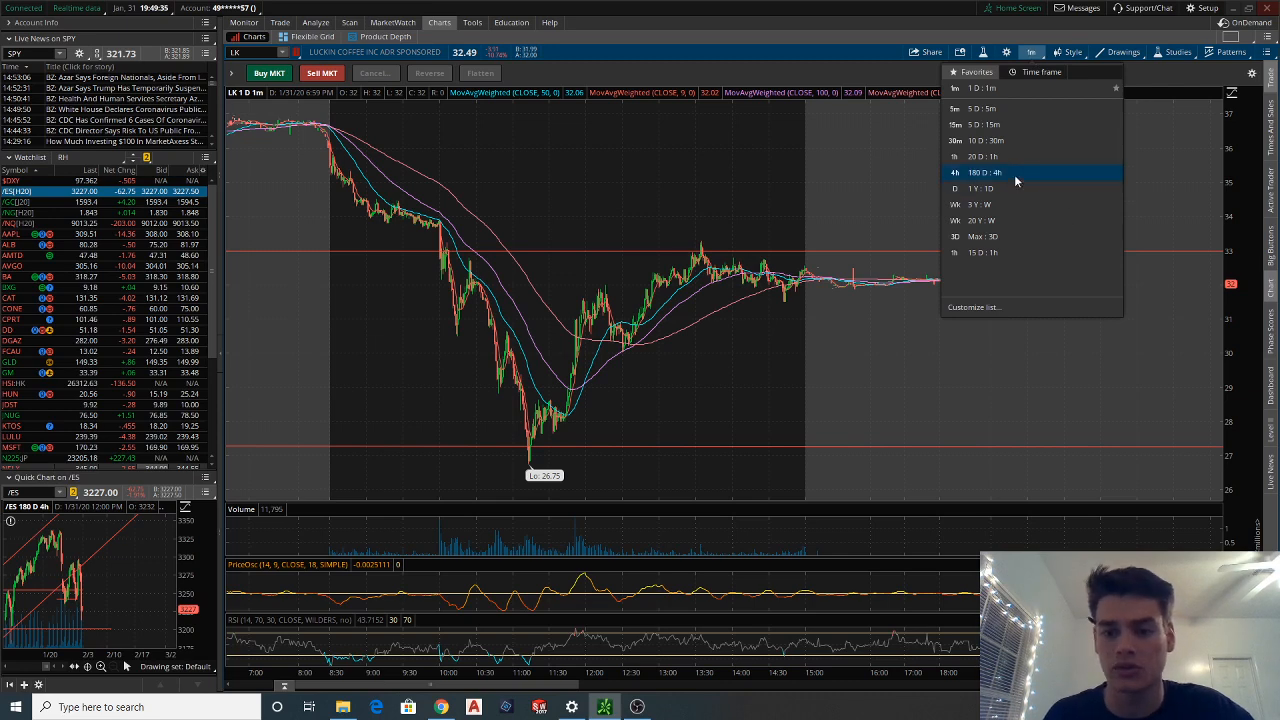
click(984, 172)
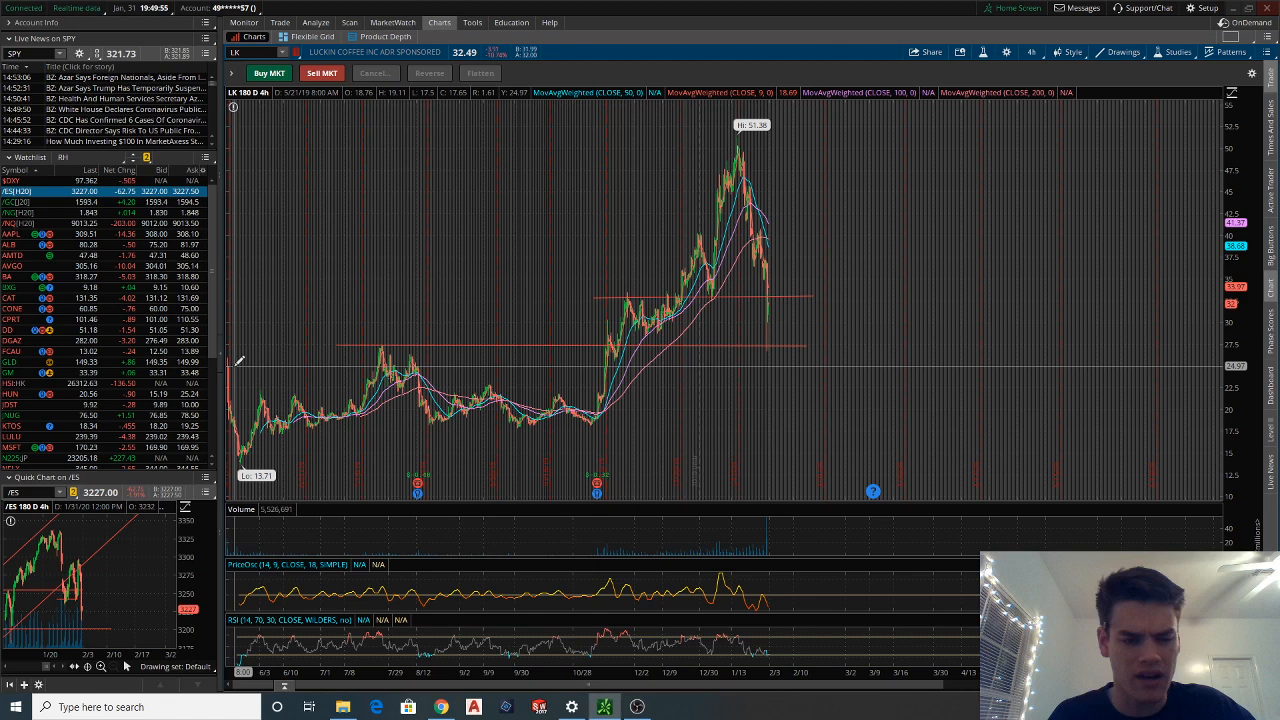
mouse_move(276, 450)
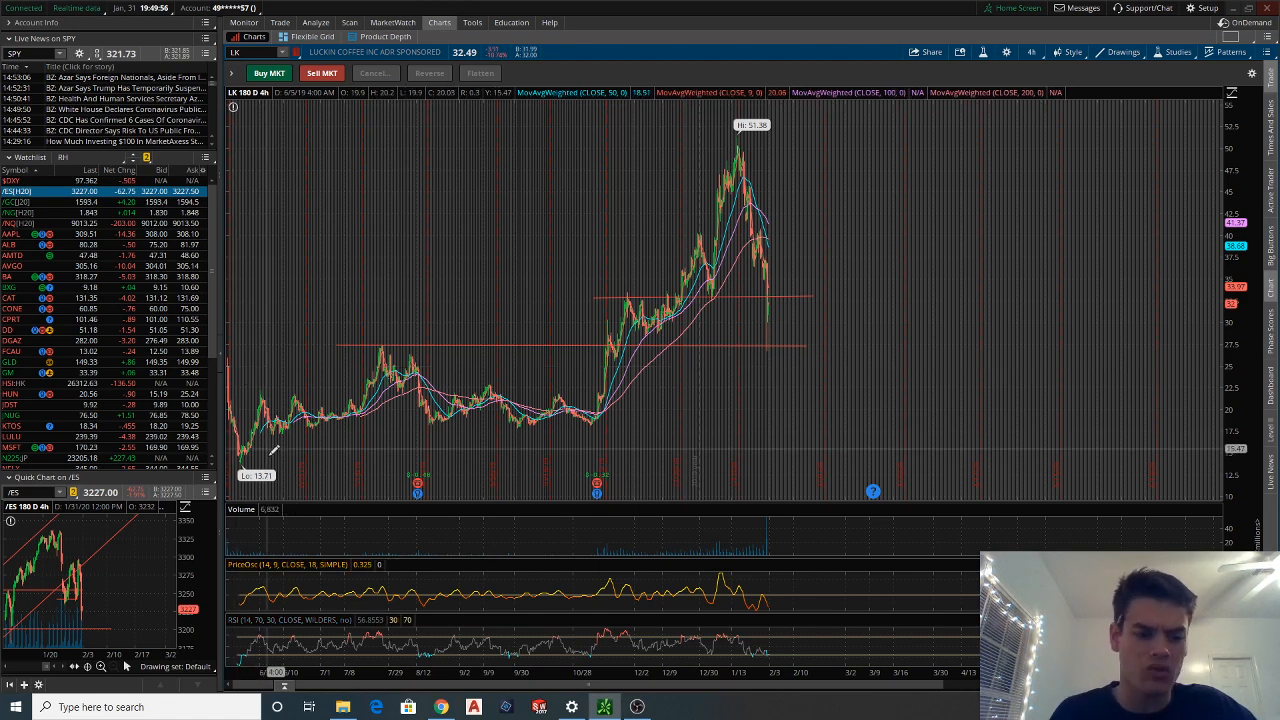
mouse_move(410, 340)
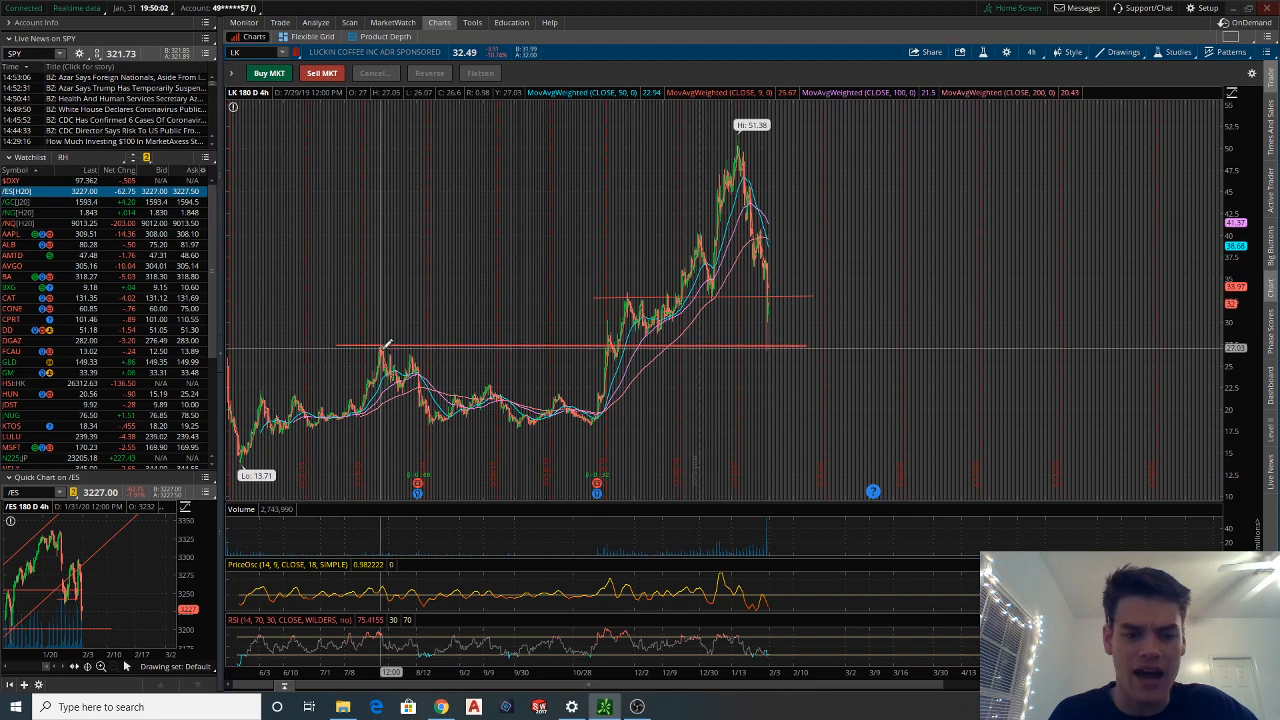
mouse_move(388, 348)
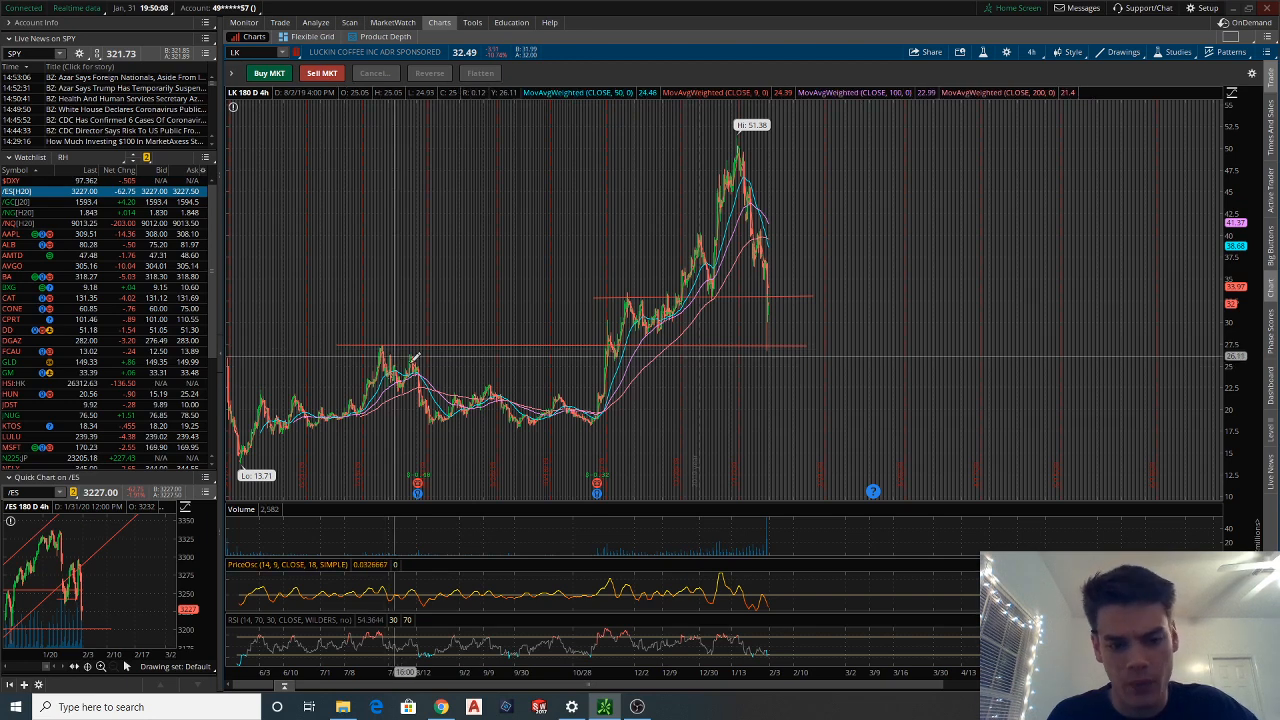
mouse_move(536, 414)
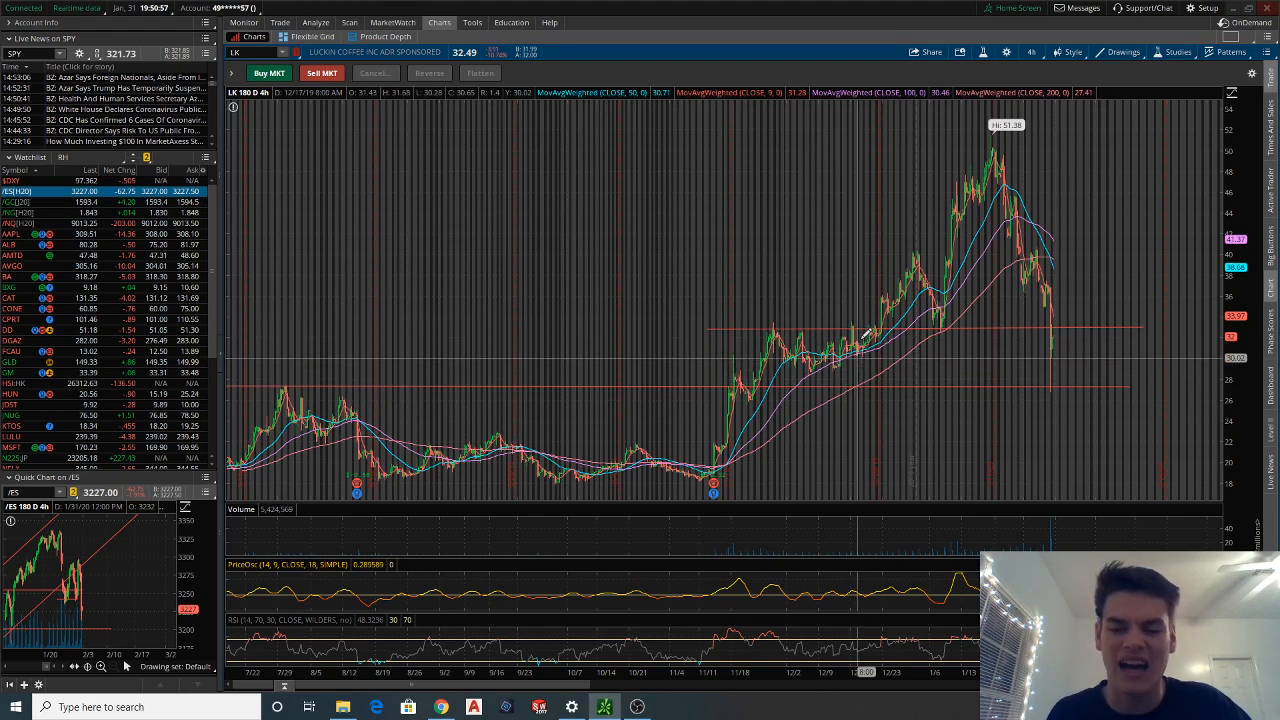
mouse_move(862, 322)
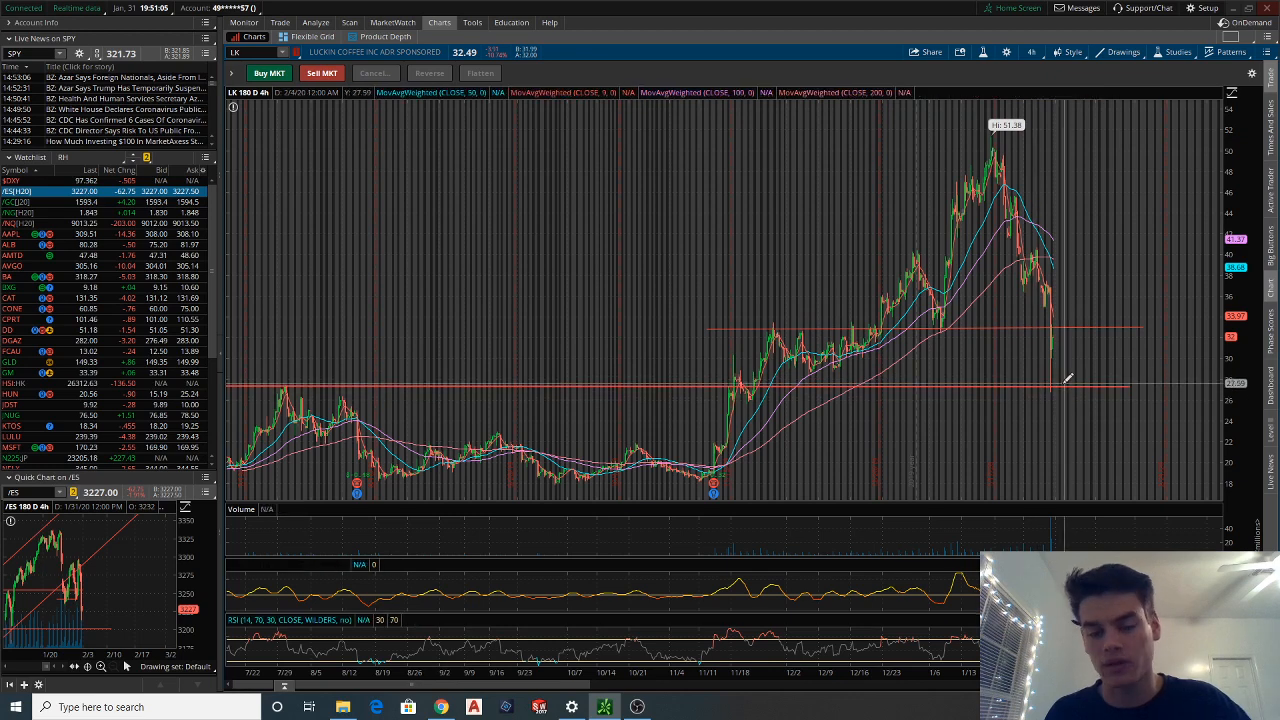
mouse_move(1064, 378)
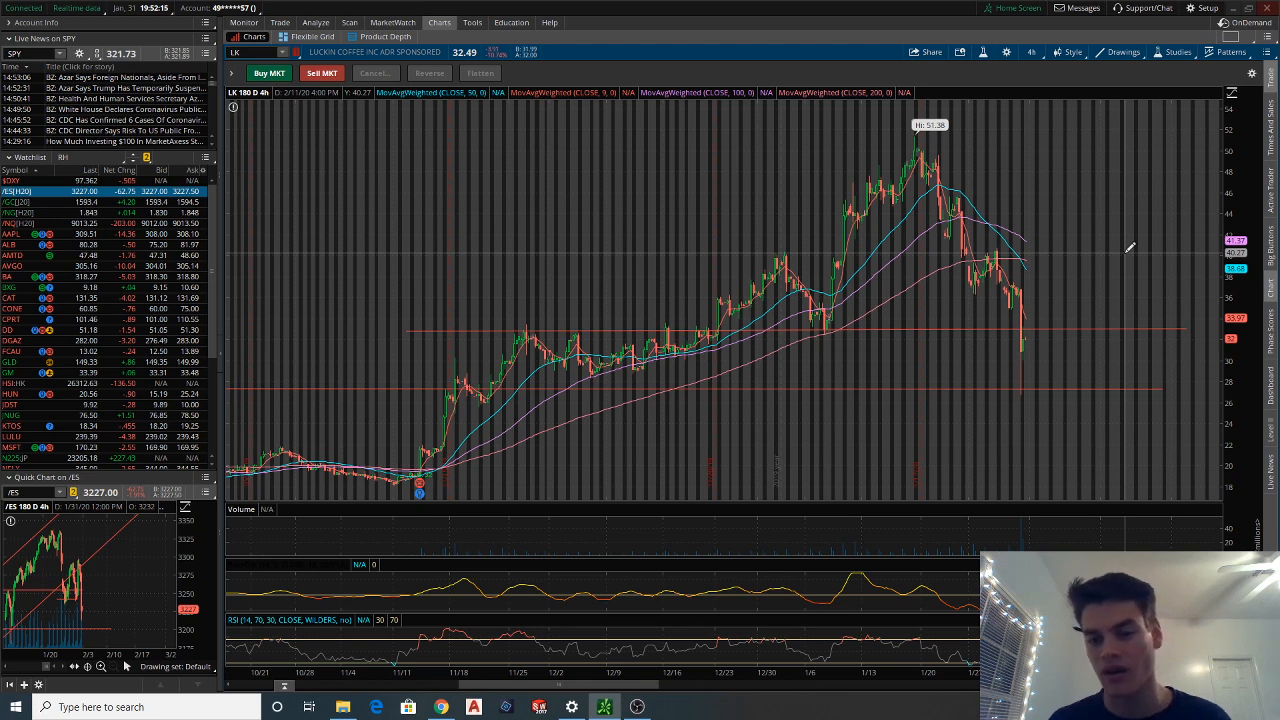
mouse_move(1056, 336)
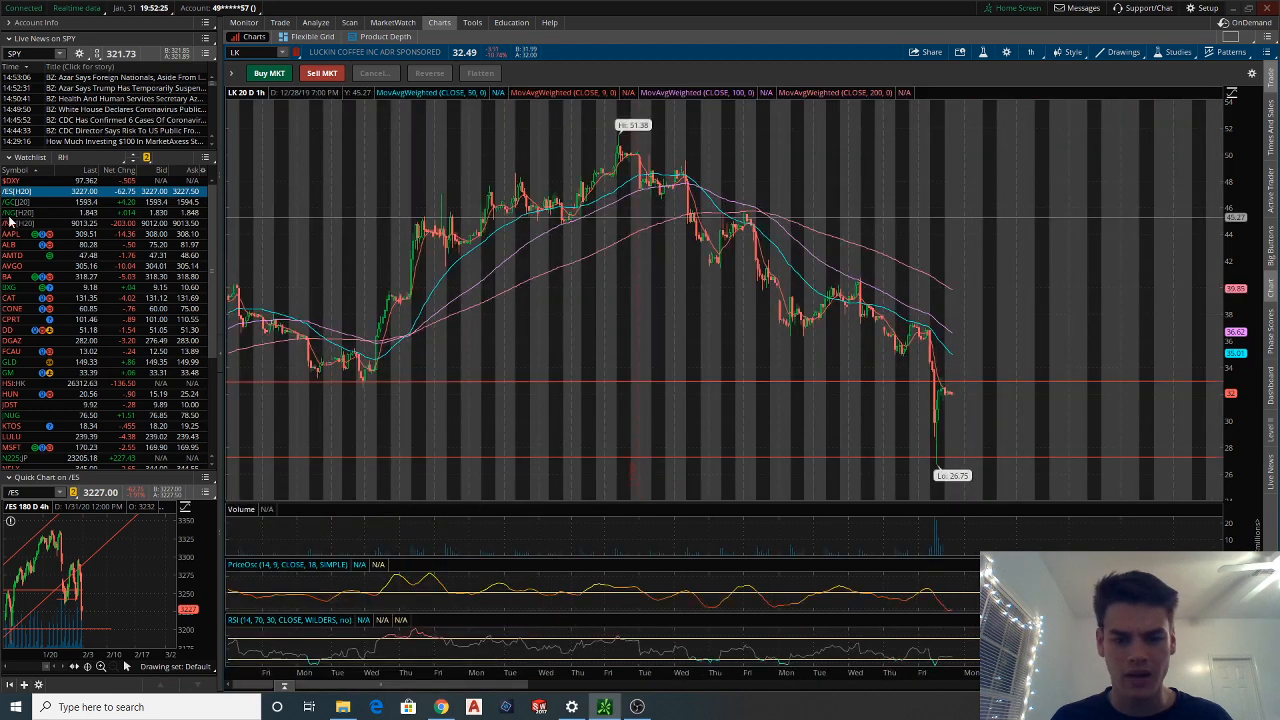
Move LK from the 20 D 1h view to the 1 D 1m intraday chart
click(1030, 52)
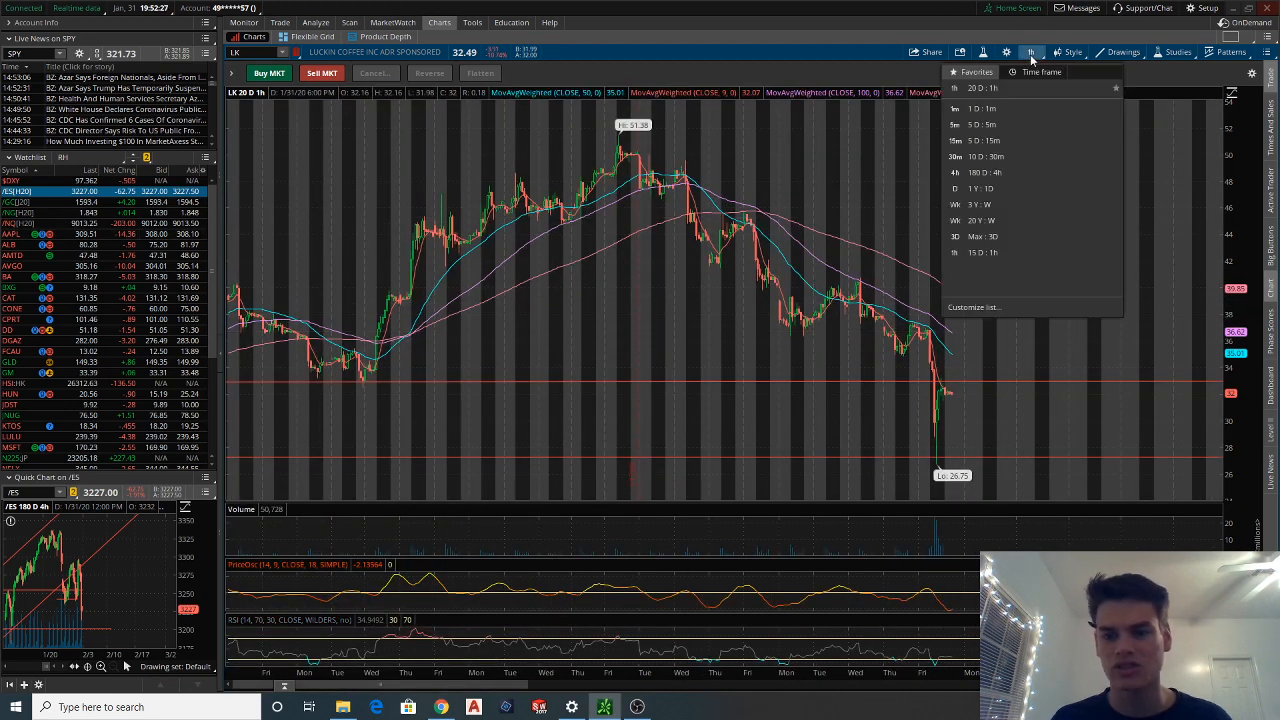
click(954, 140)
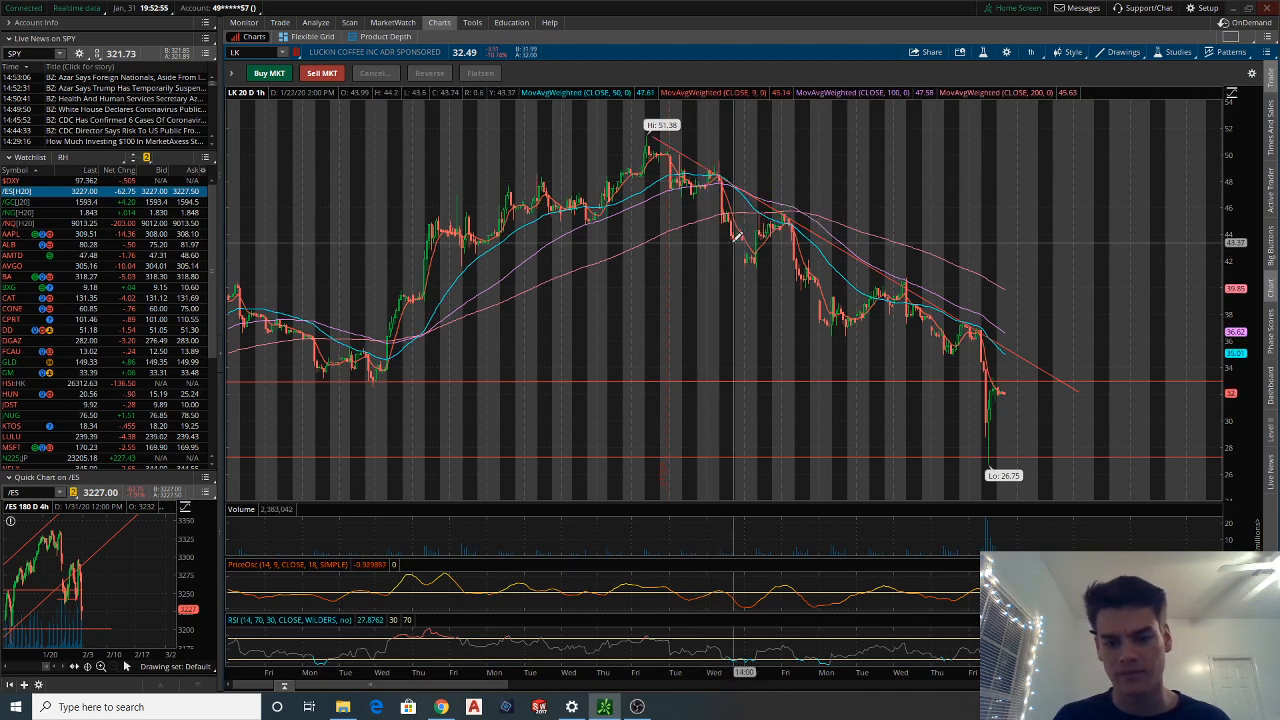
mouse_move(760, 232)
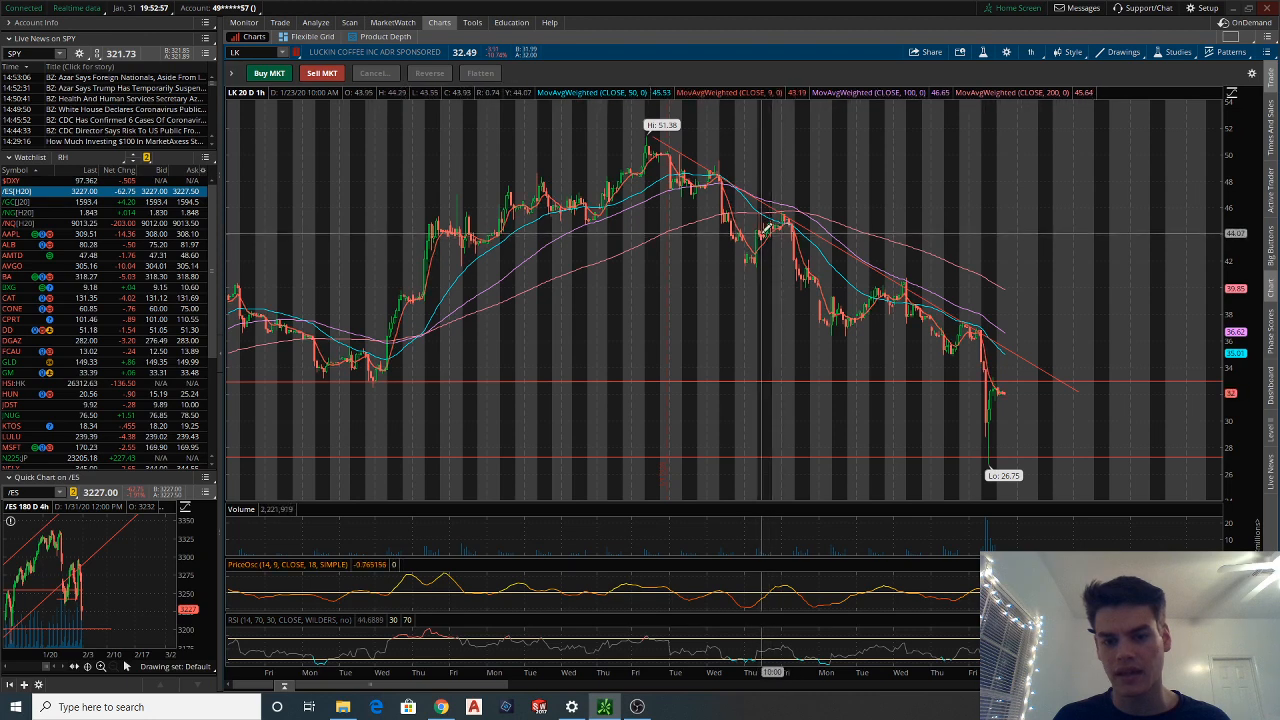
mouse_move(784, 212)
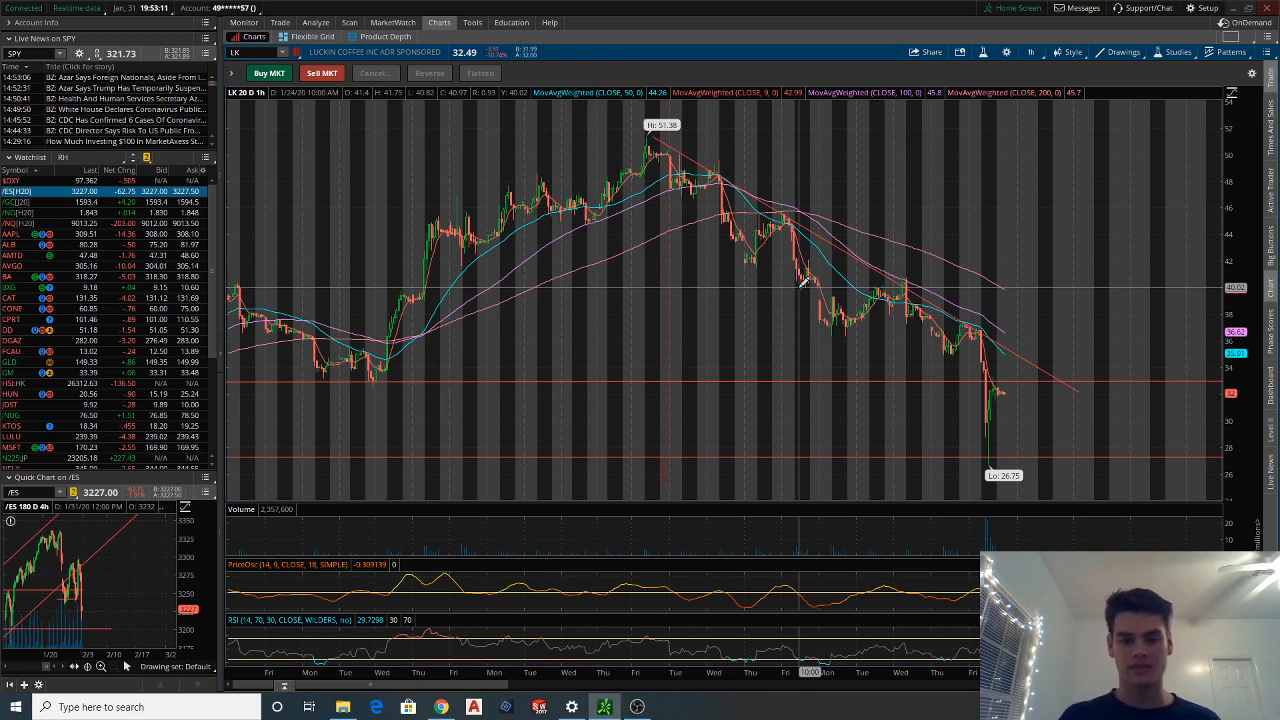
mouse_move(800, 288)
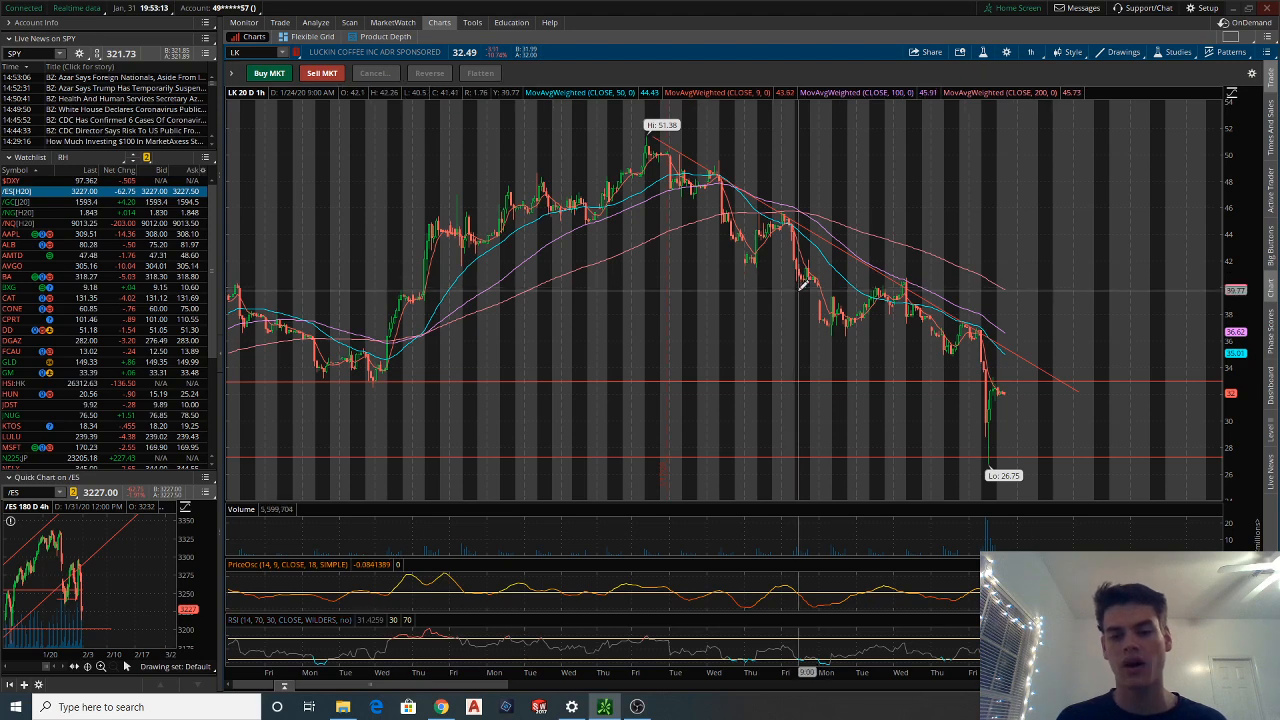
mouse_move(930, 360)
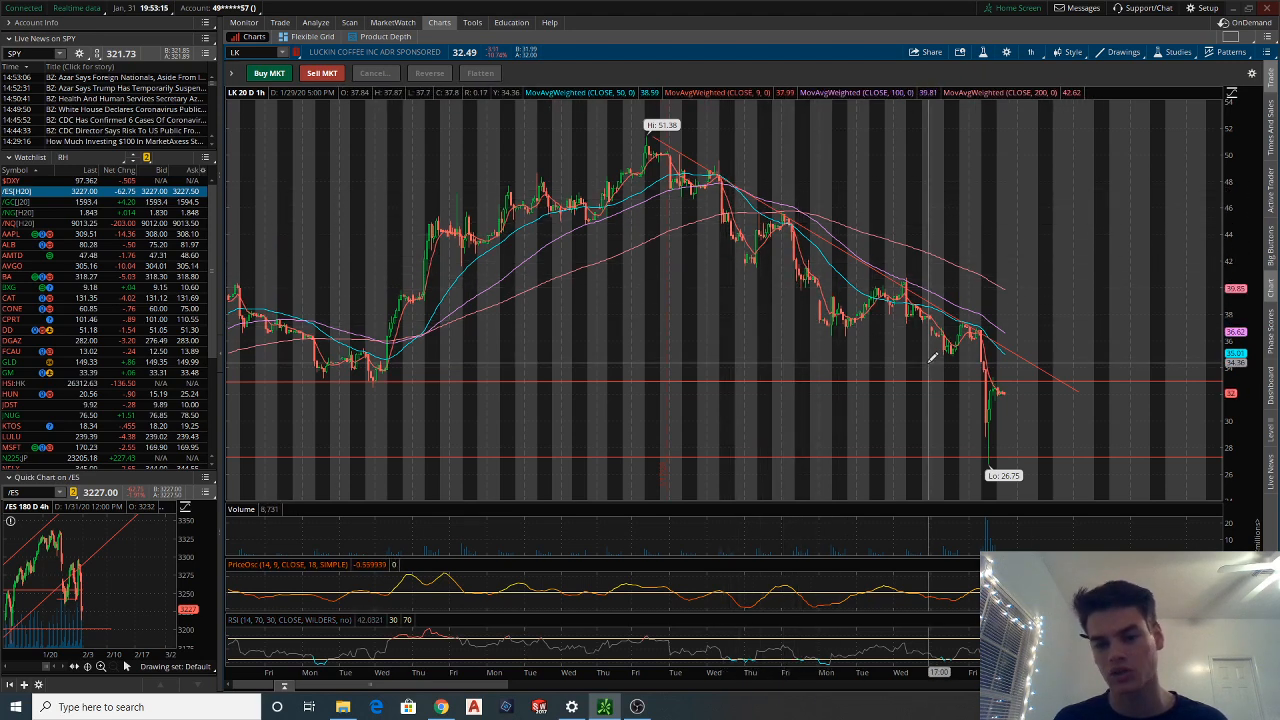
mouse_move(944, 344)
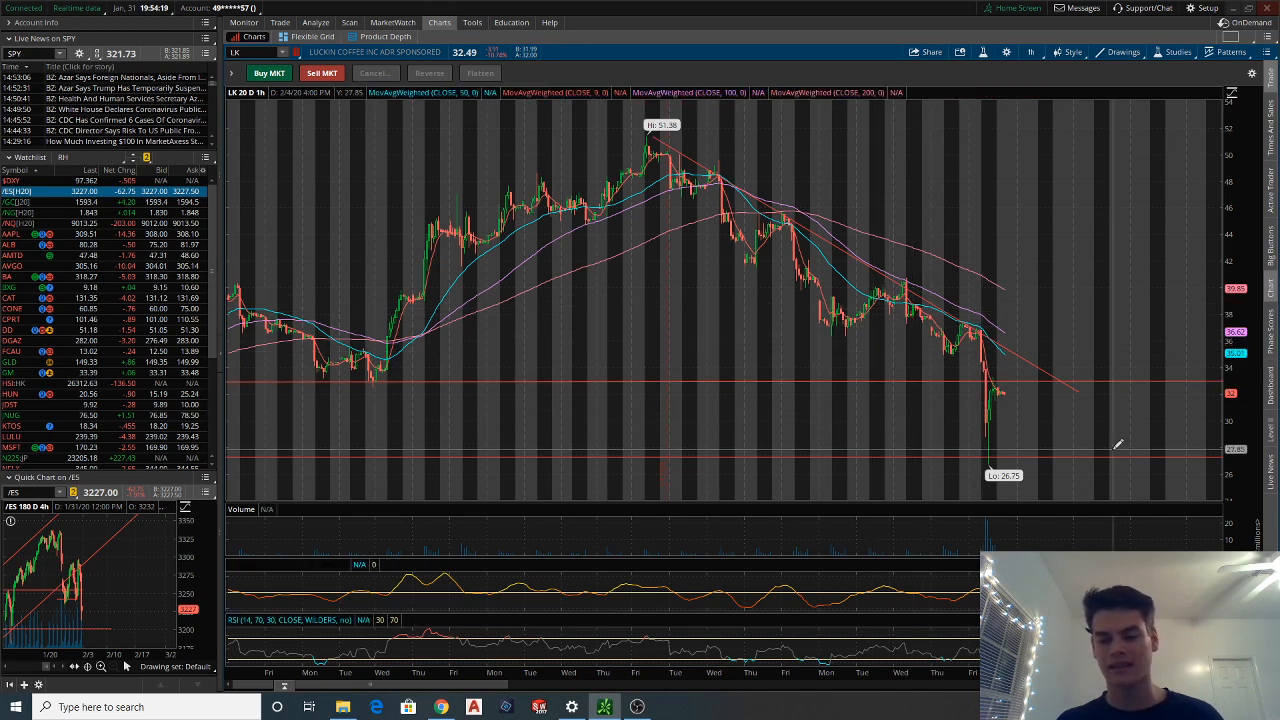
mouse_move(1068, 412)
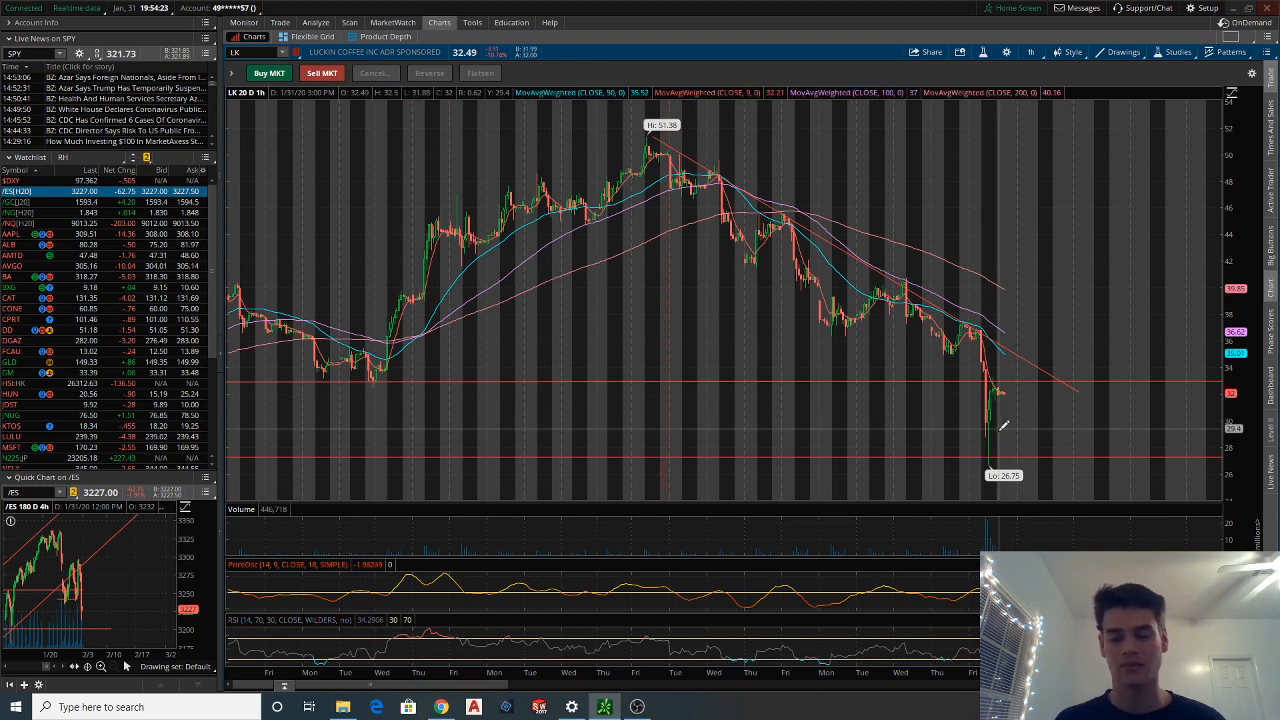
mouse_move(996, 428)
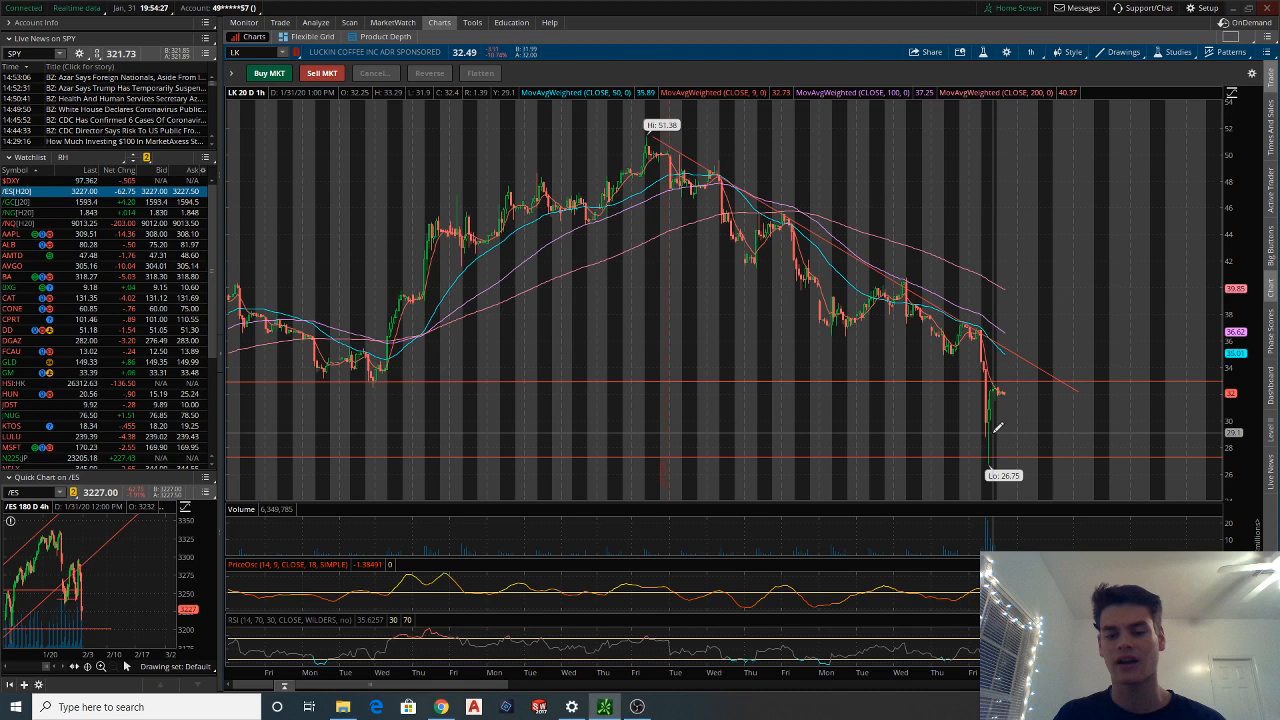
mouse_move(984, 360)
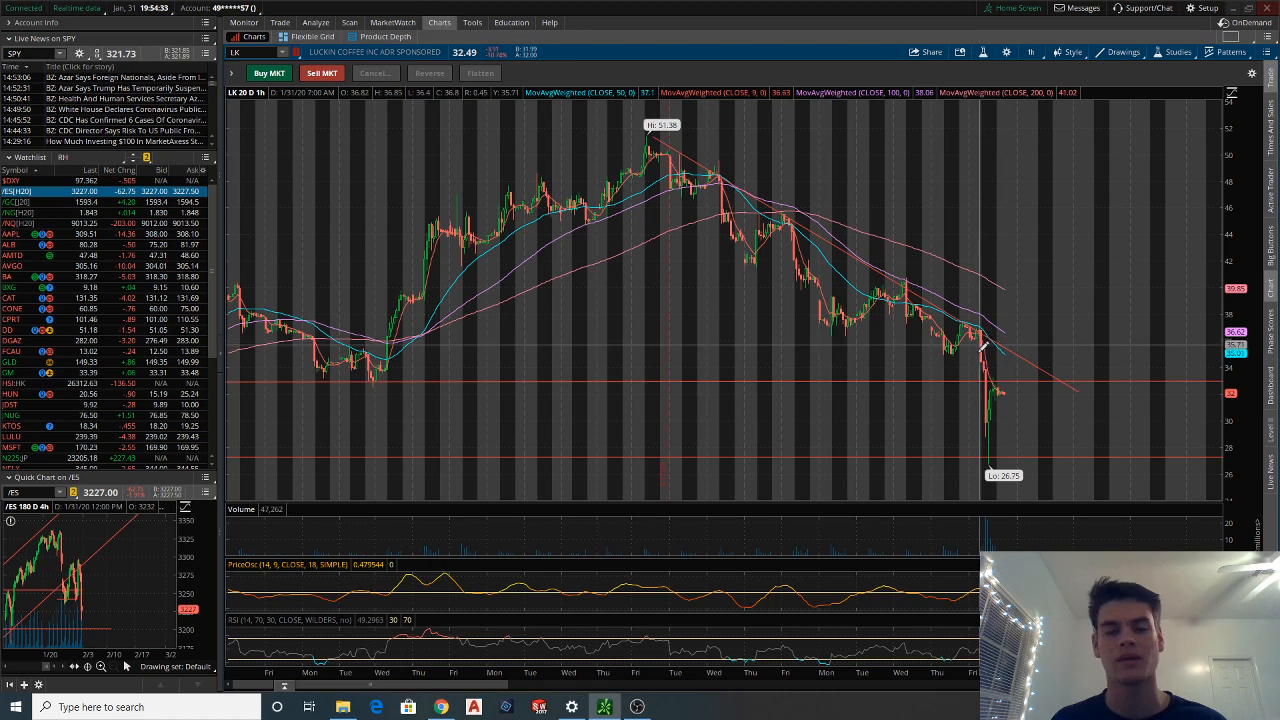
mouse_move(1010, 414)
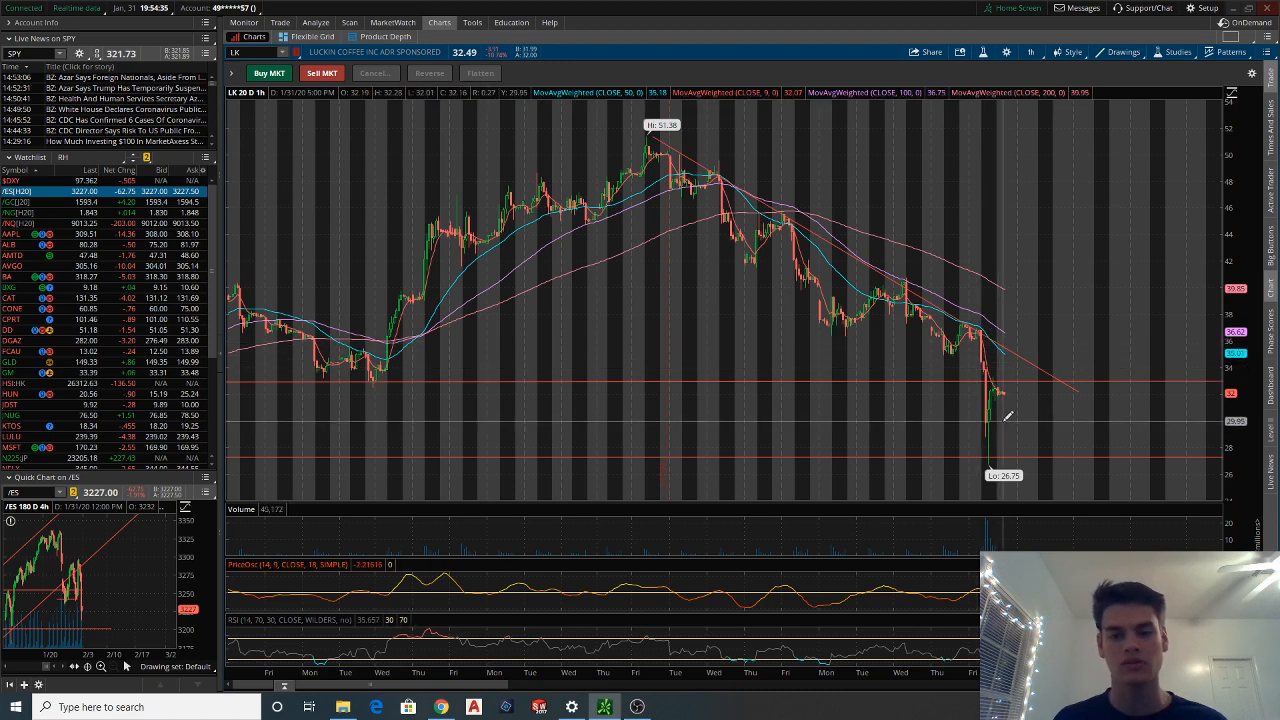
click(1030, 52)
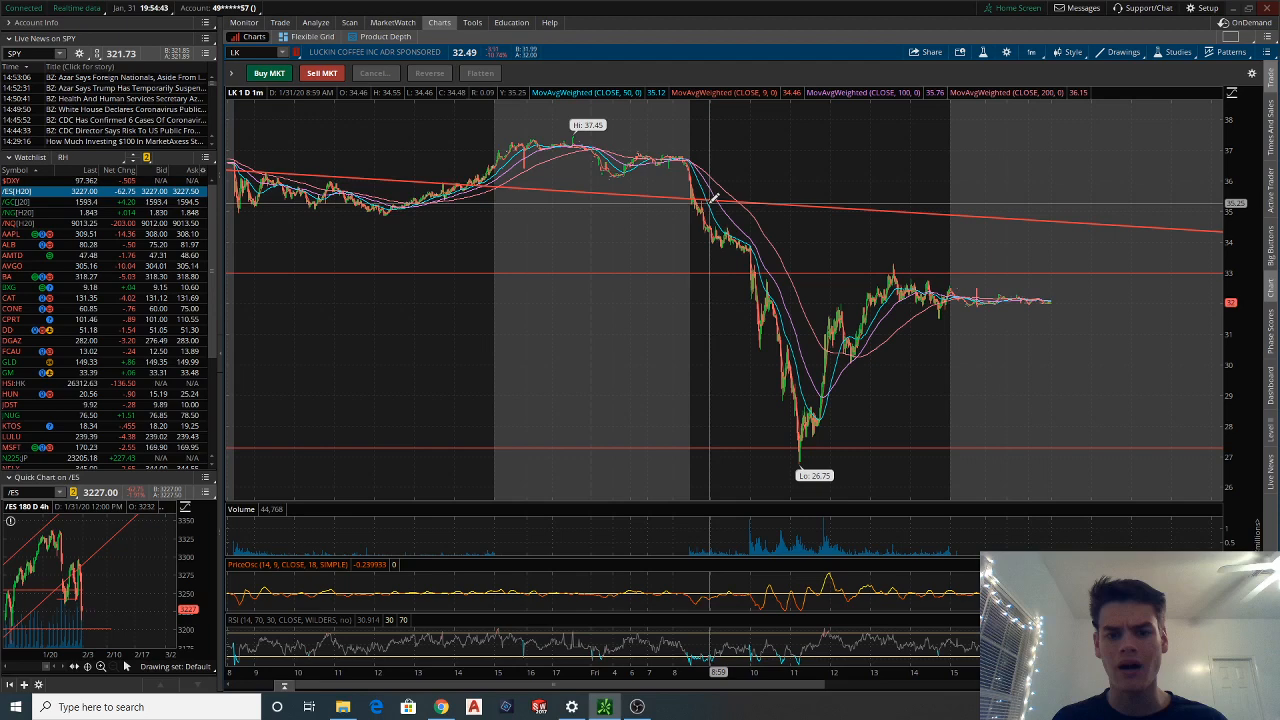
Mark a level on the intraday rebound and reopen the Time Frame menu
drag(710, 196, 760, 330)
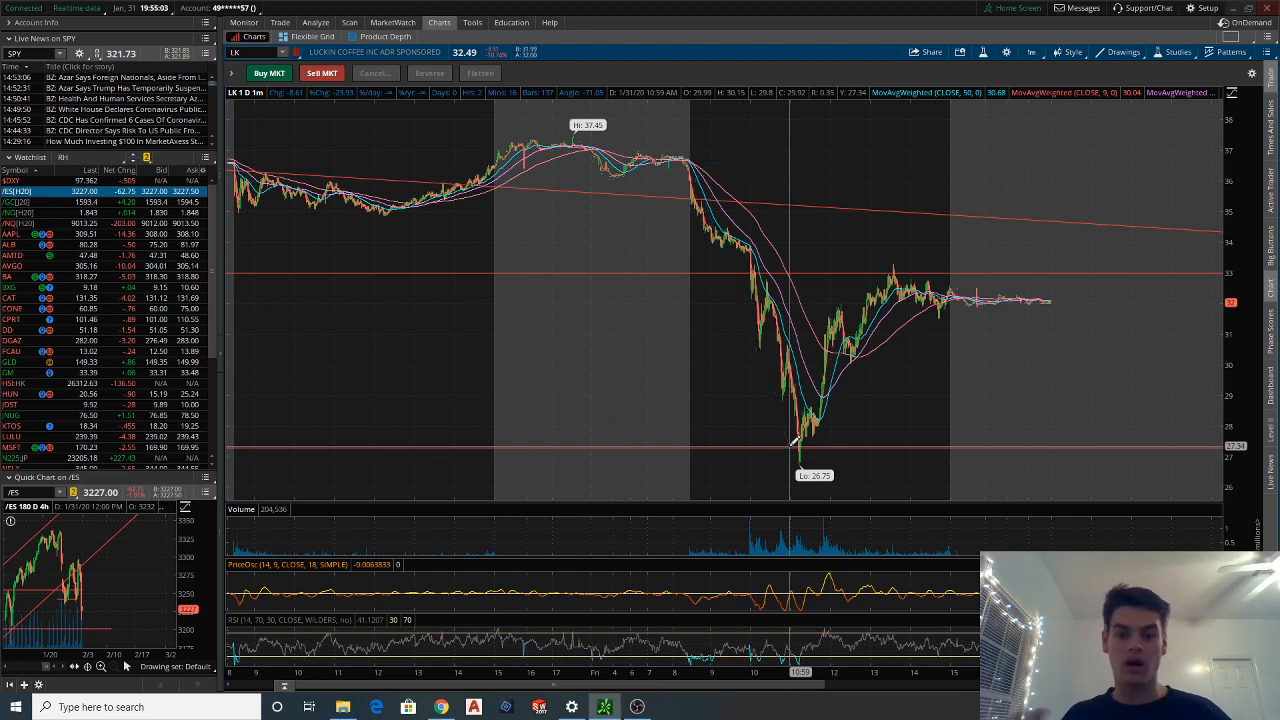
mouse_move(790, 444)
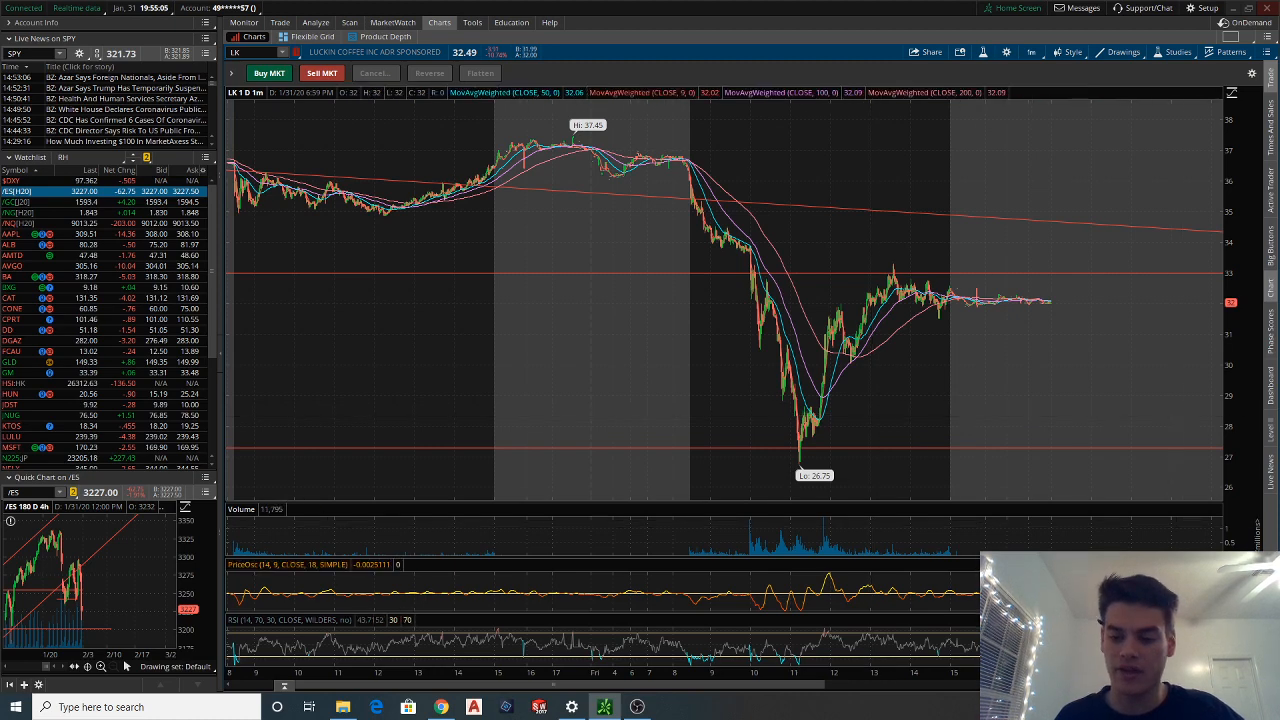
click(1032, 52)
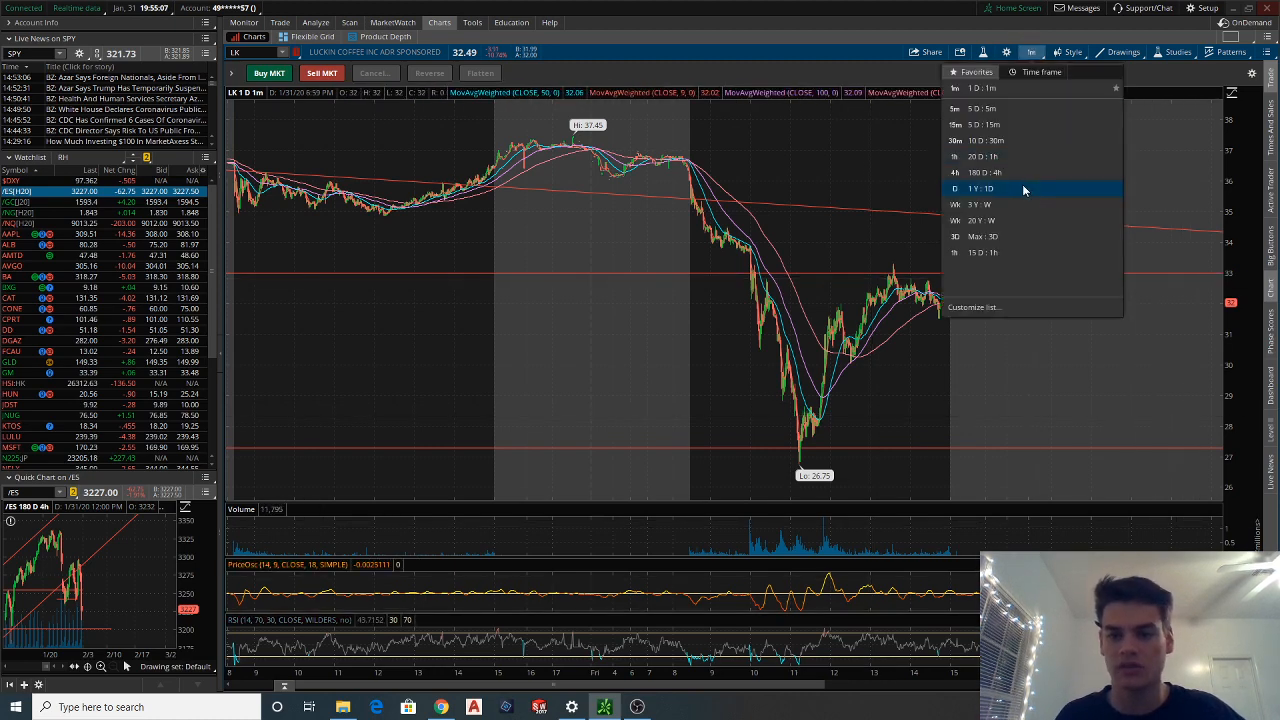
Select 180 D : 4h to show LK's long rally, peak and drop
click(980, 188)
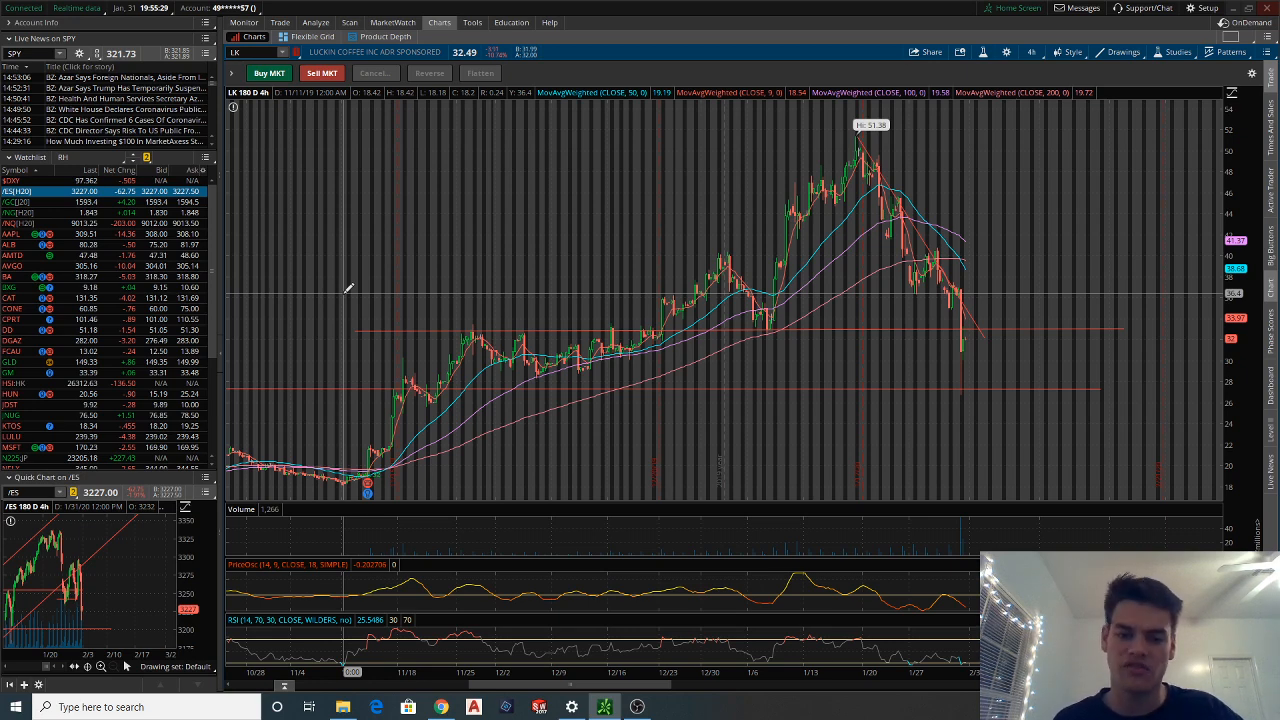
mouse_move(388, 290)
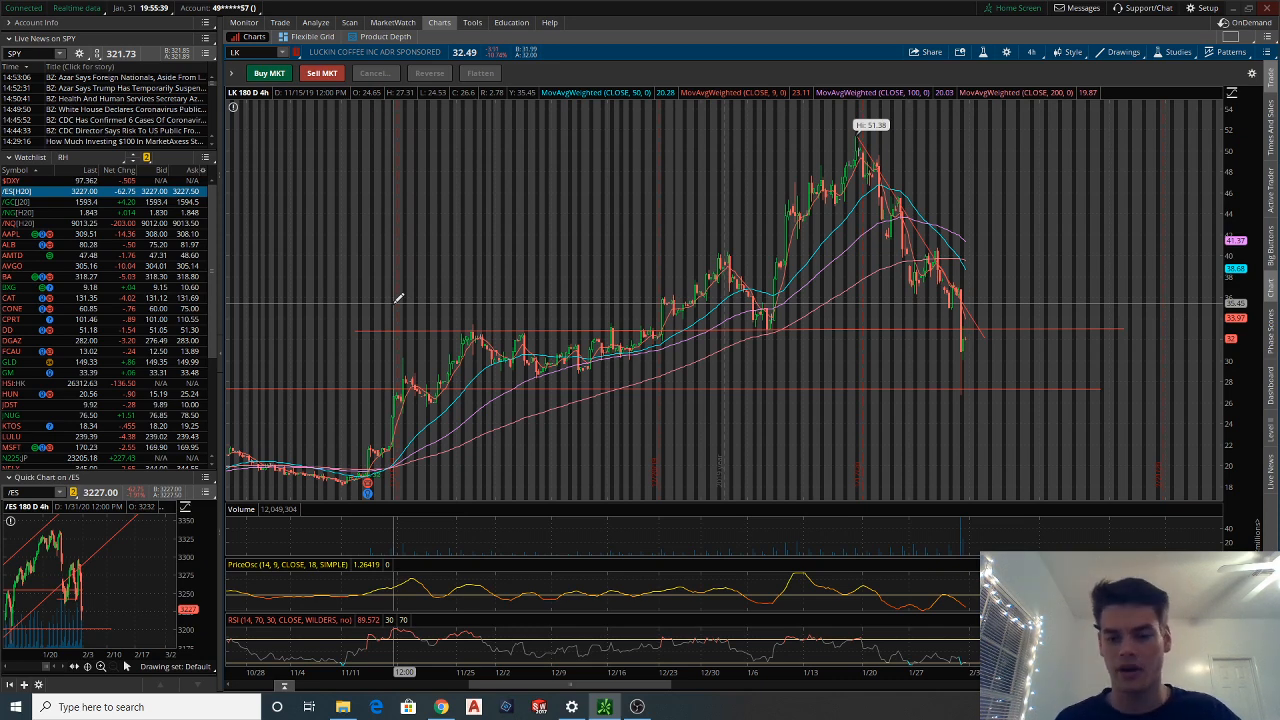
mouse_move(696, 296)
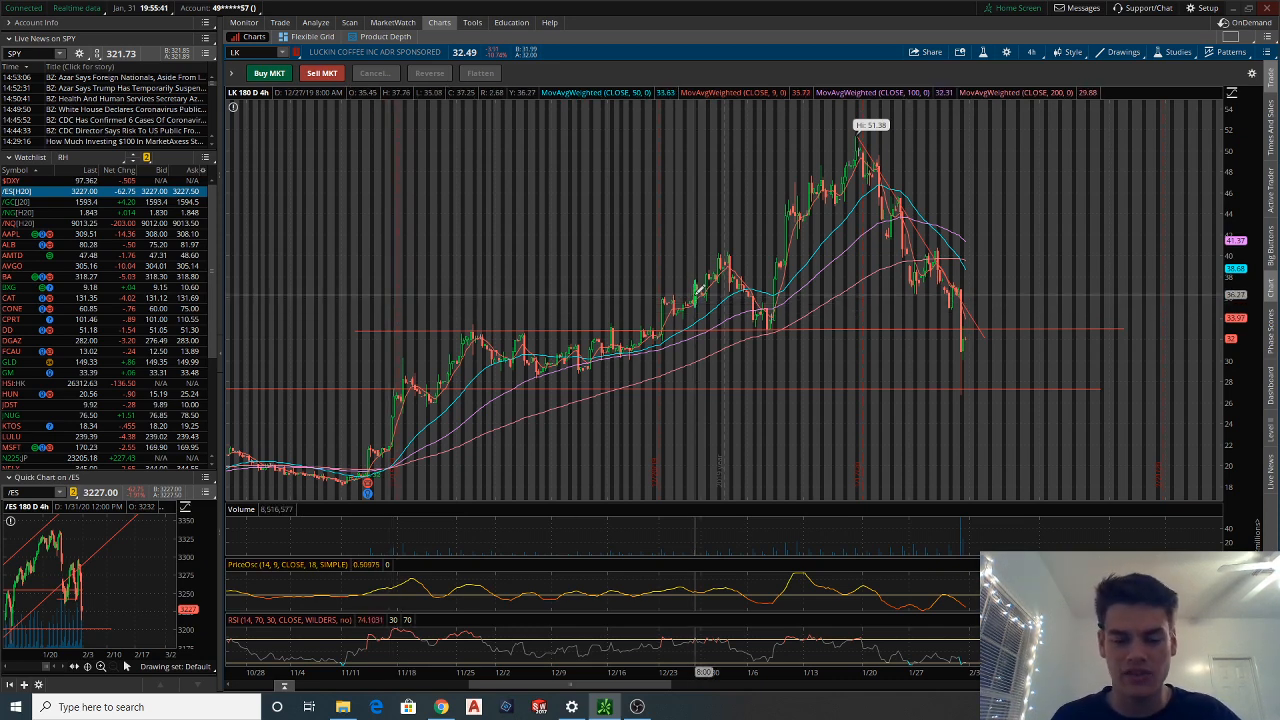
mouse_move(790, 420)
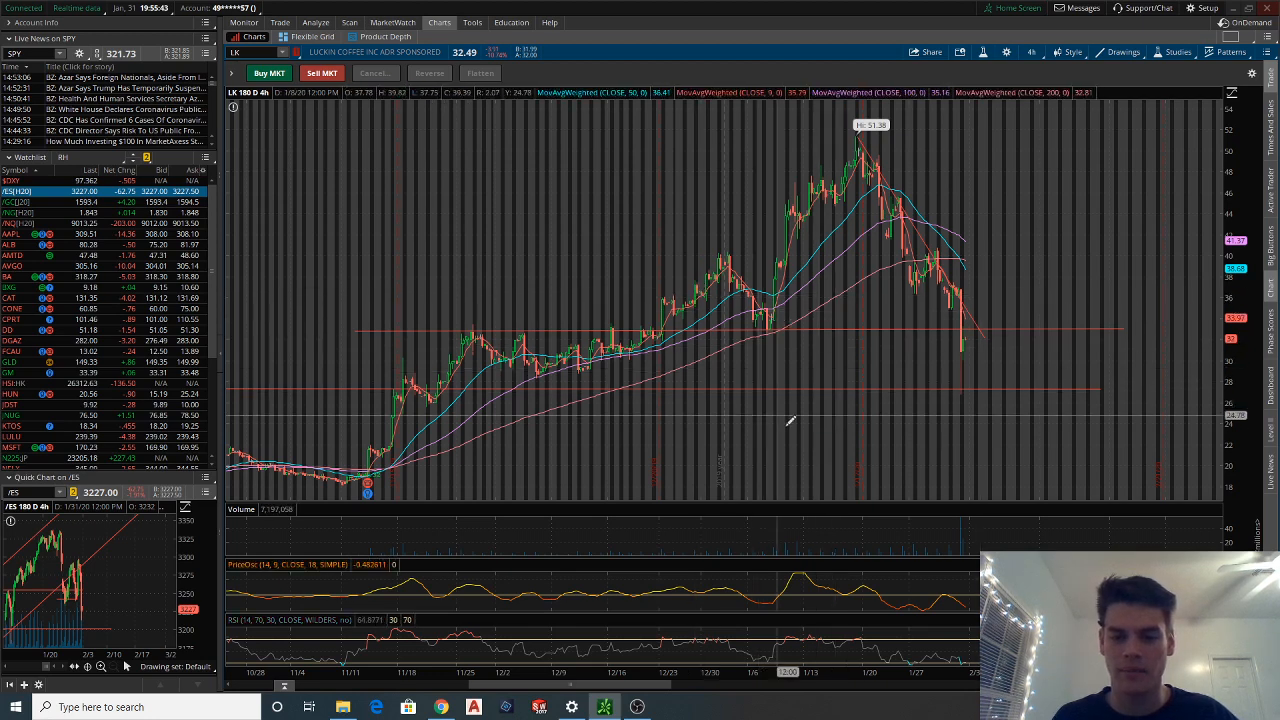